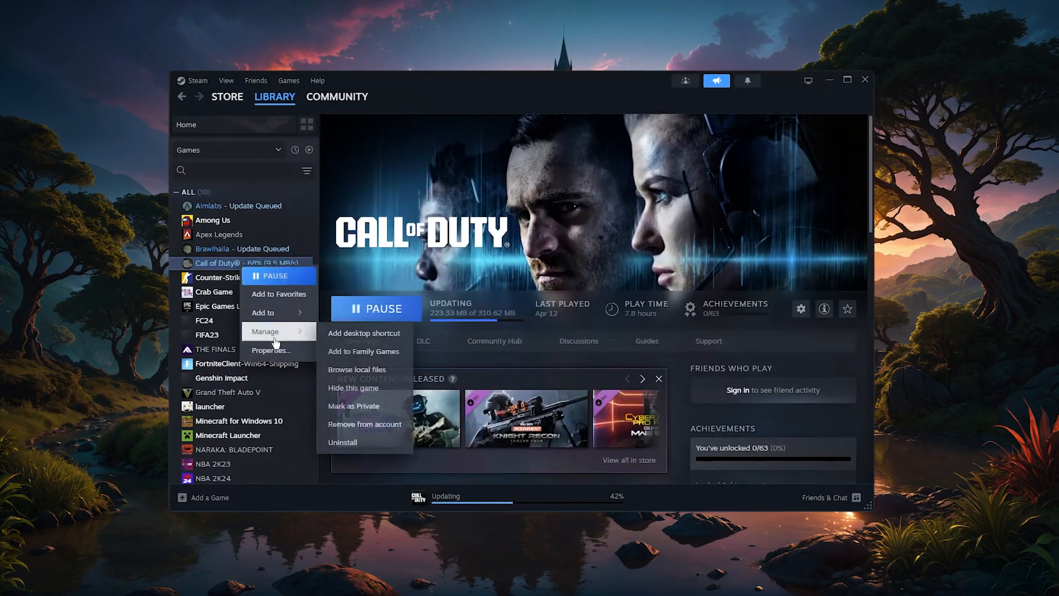
Open Call of Duty's Properties to view its three DLC add-ons, including Warzone.
click(270, 350)
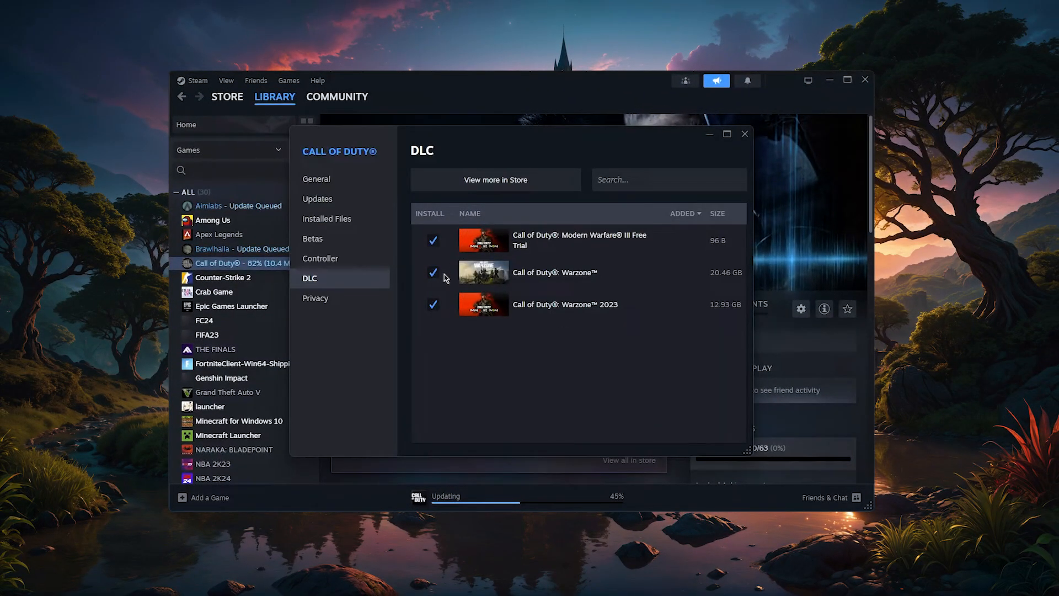
mouse_move(728, 168)
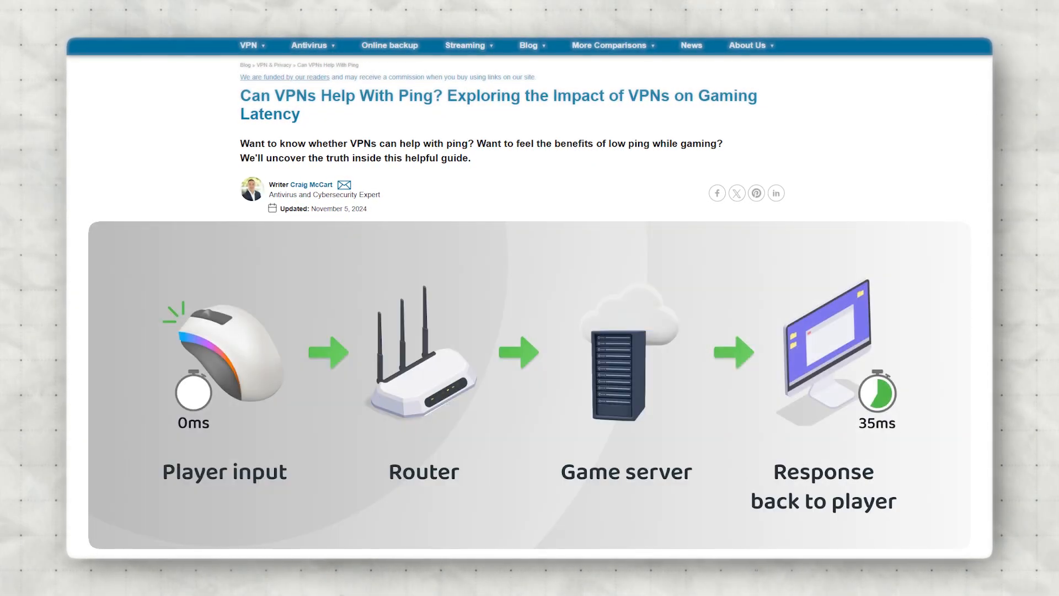
Scroll through the 'Can VPNs Help With Ping?' article to its list of ping benefits.
scroll(down, 3)
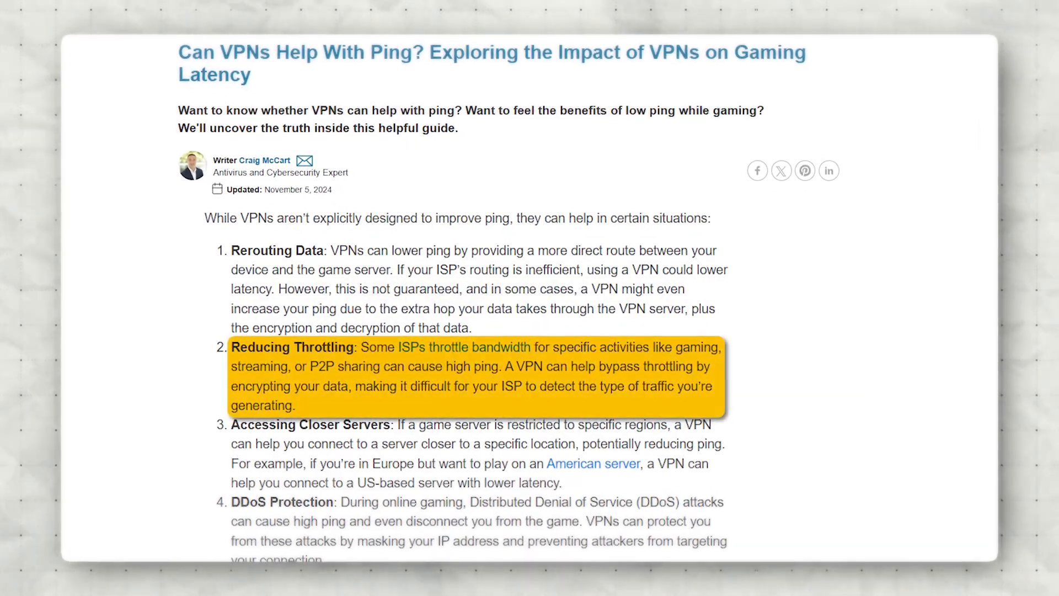
scroll(up, 3)
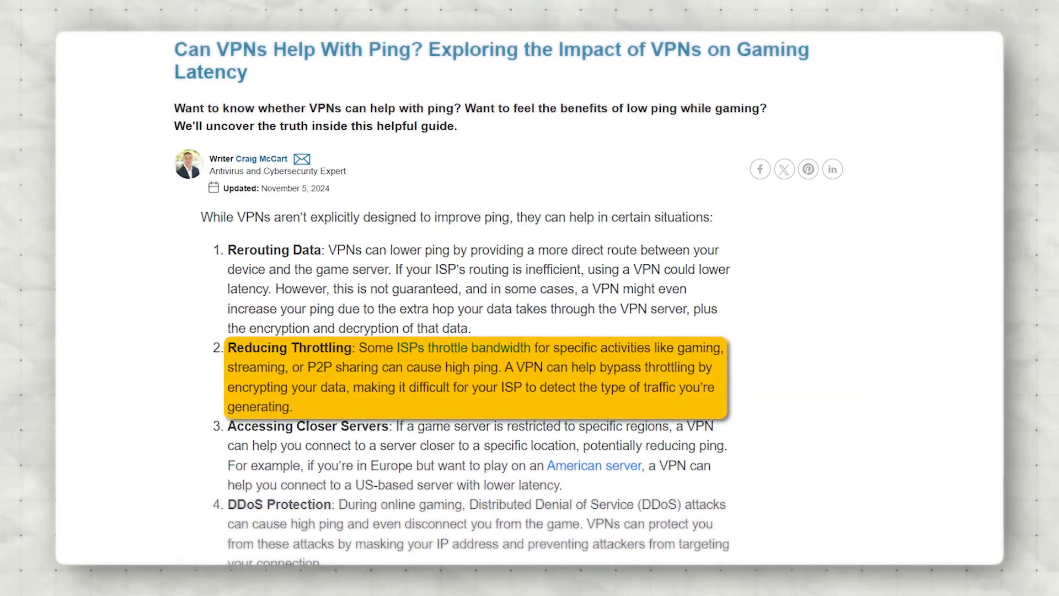